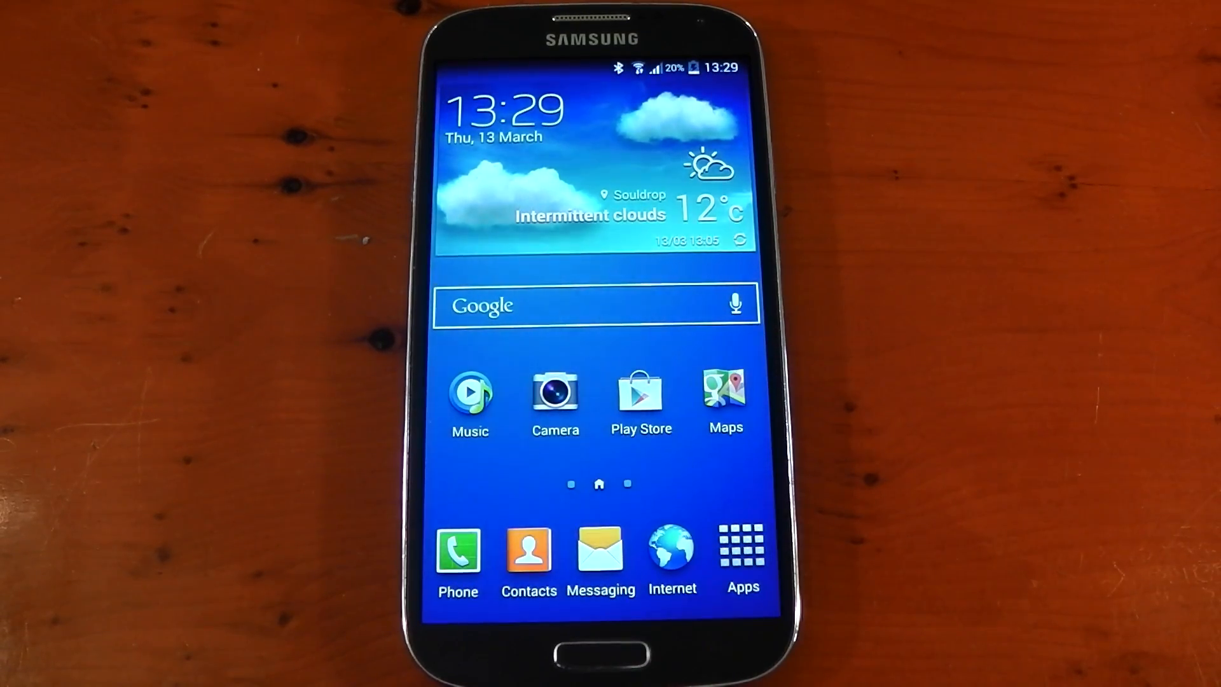
- Open Settings from the Apps screen, landing on the Connections tab
left_click(725, 393)
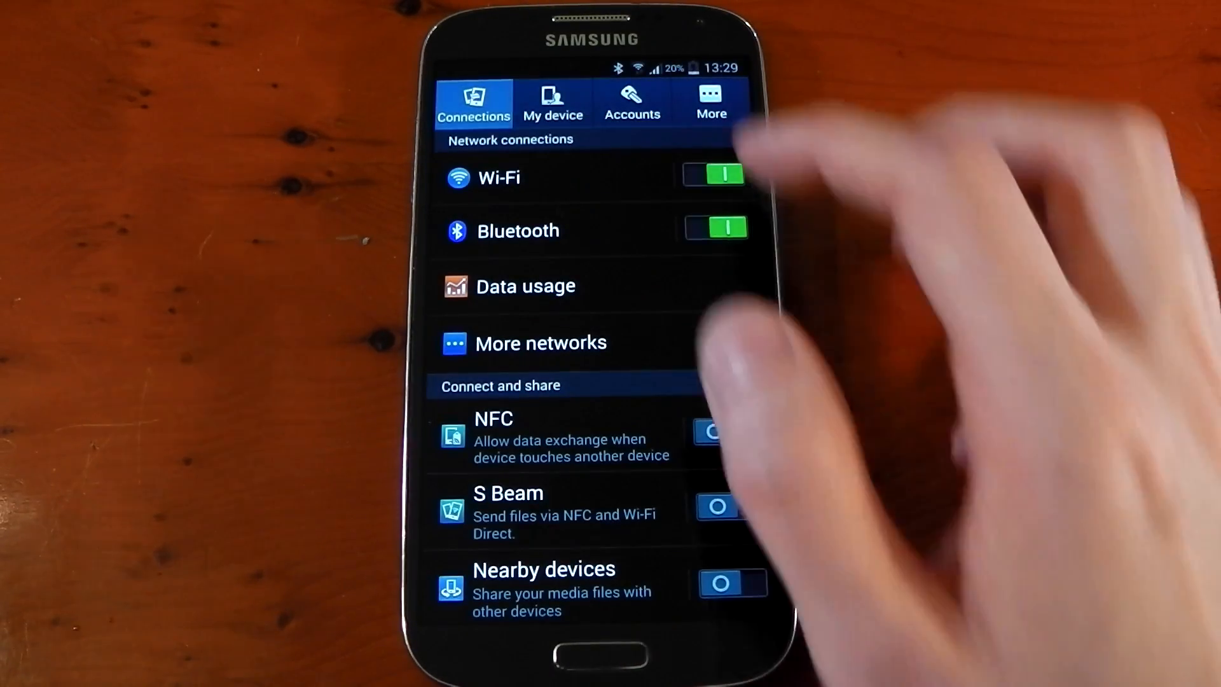
left_click(710, 102)
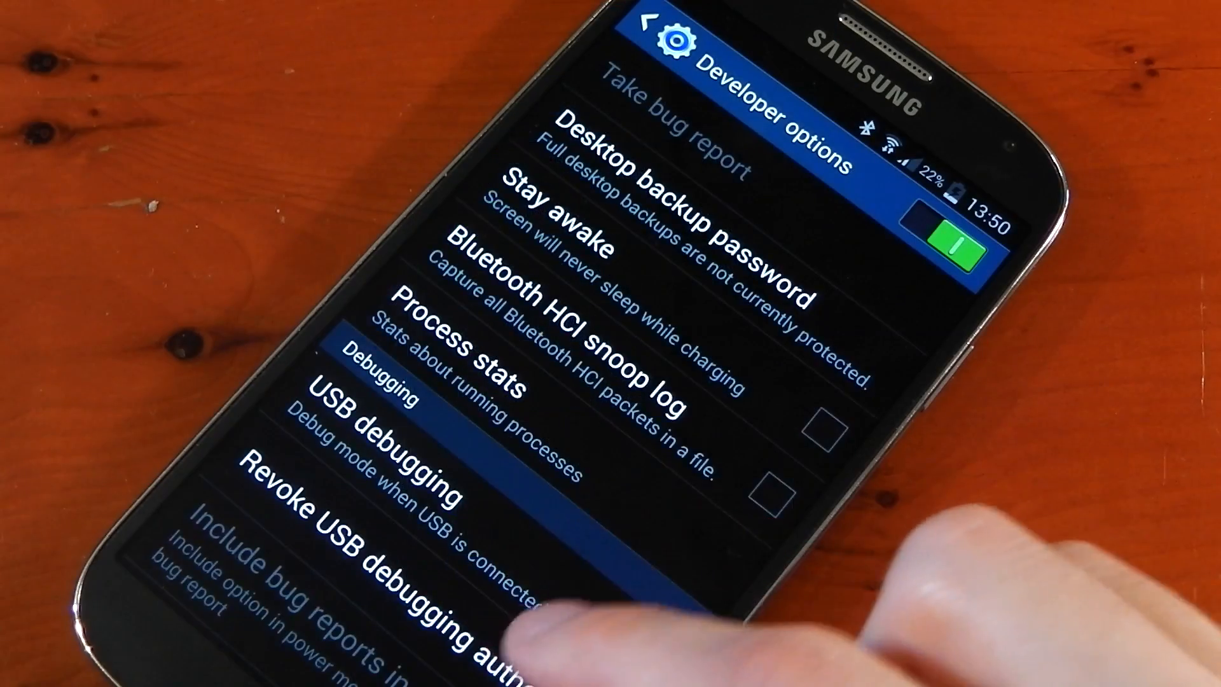
scroll("down", 3)
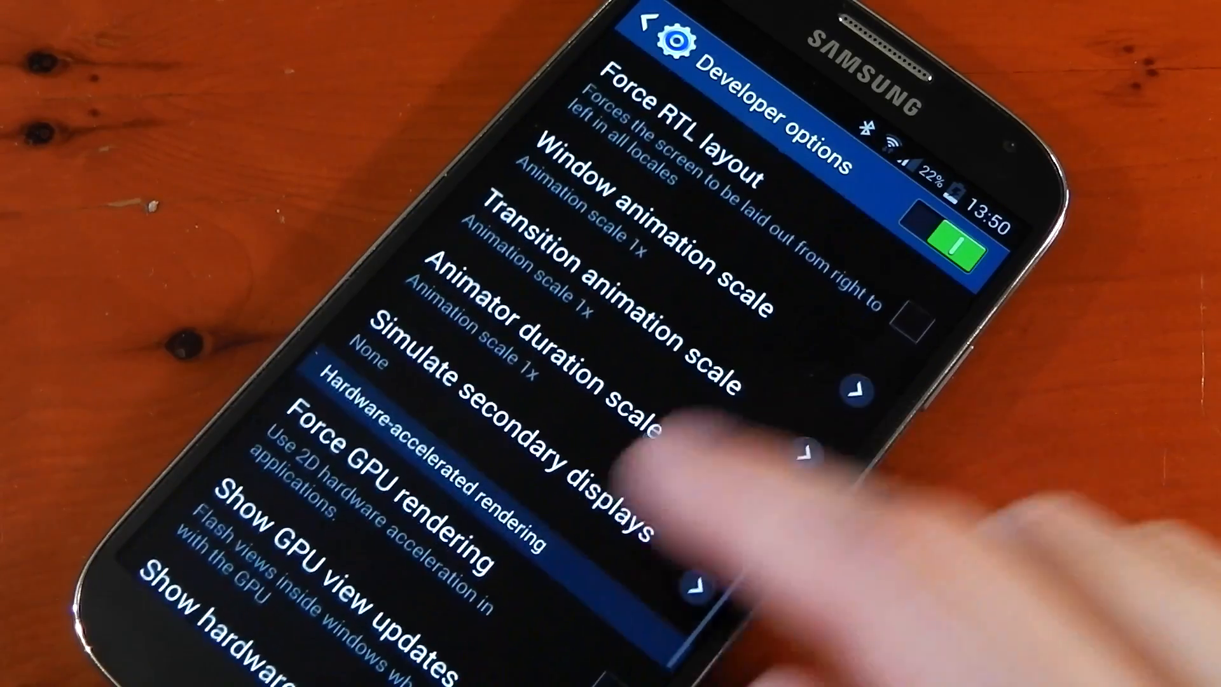
scroll("down", 3)
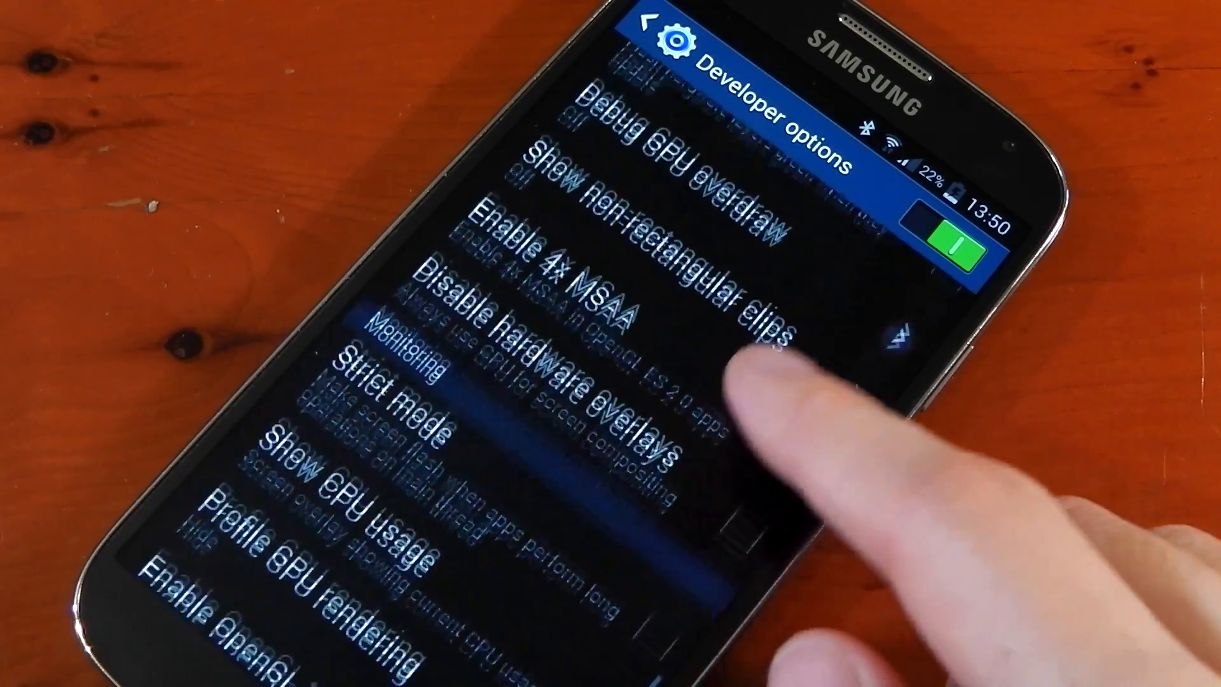